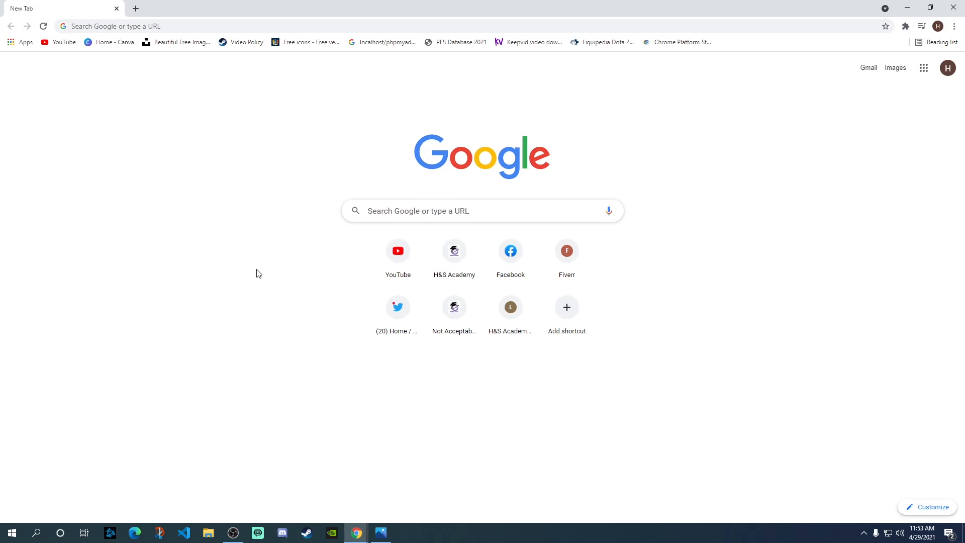
- Go to meet.google.com via the 'google' address-bar suggestion
click(246, 26)
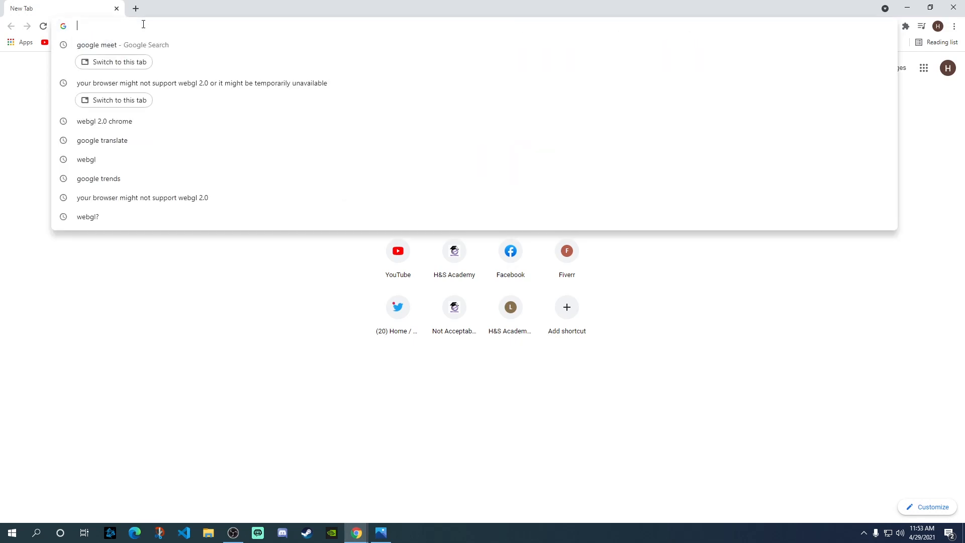
text(google.com)
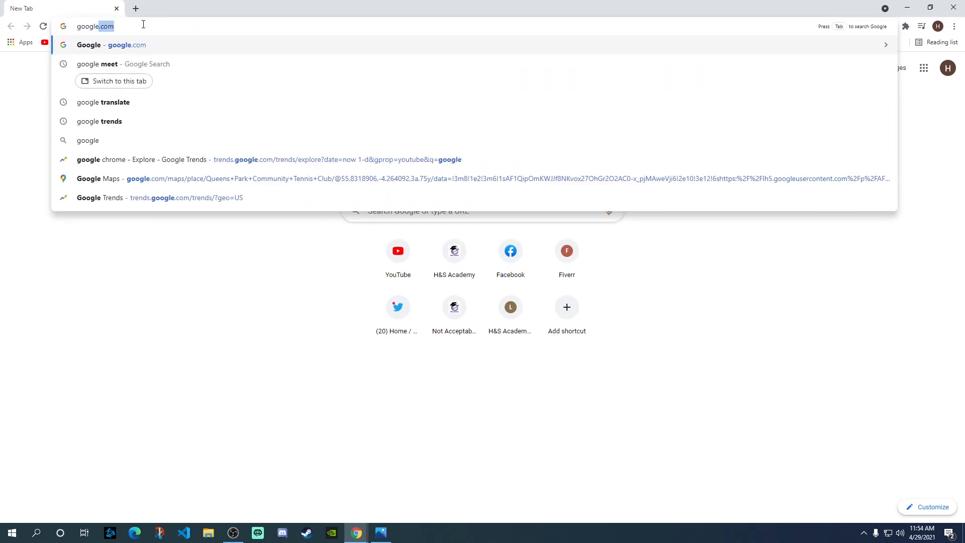
click(105, 65)
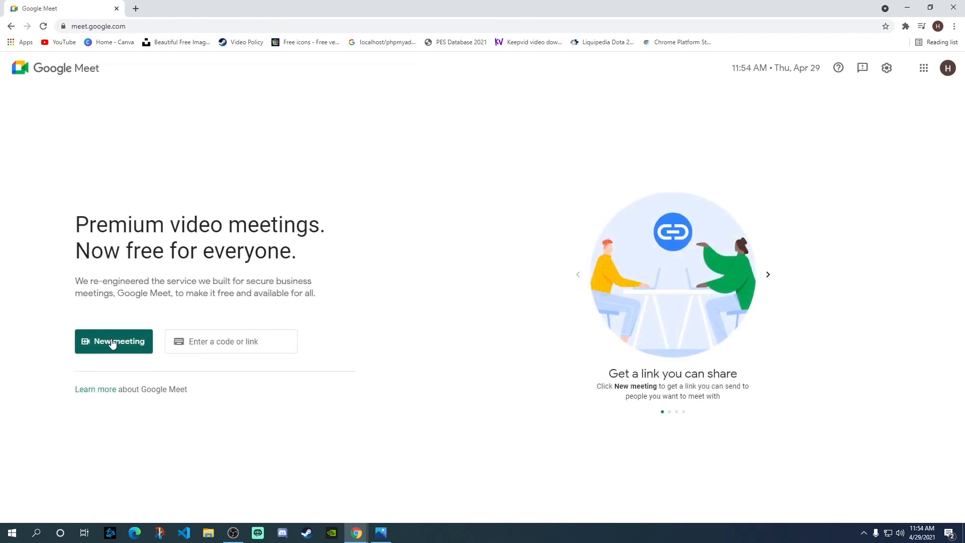
- Start an instant Google Meet meeting and bring up Change background from the more-options menu
click(113, 341)
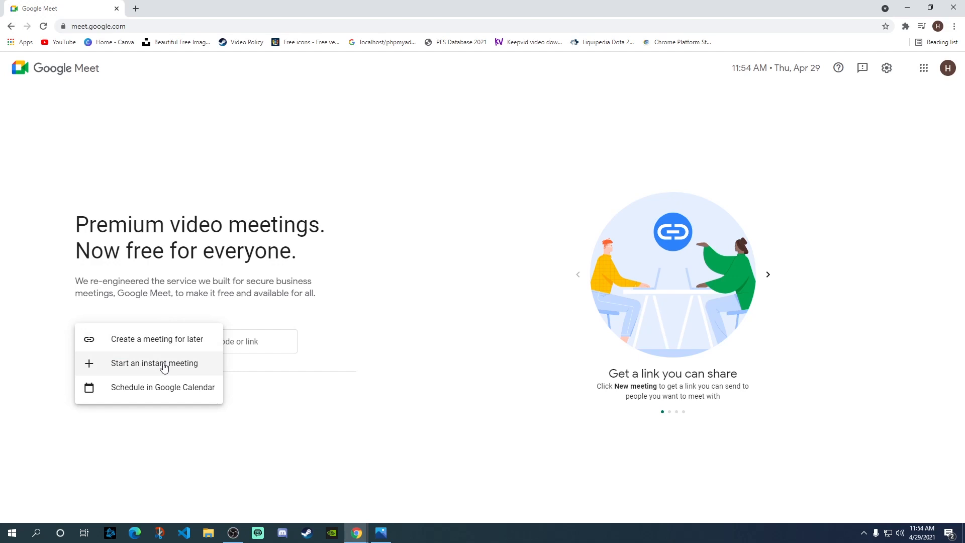
click(154, 362)
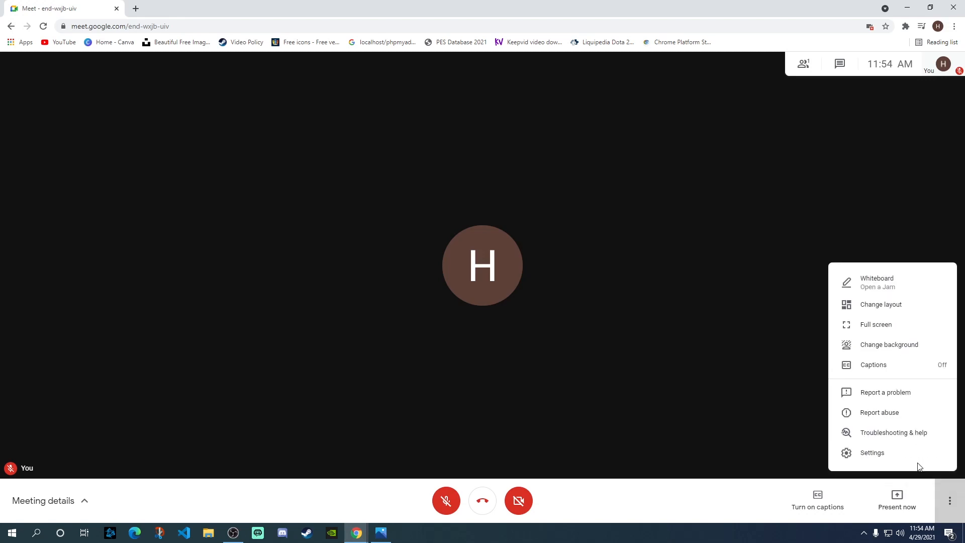
mouse_move(889, 344)
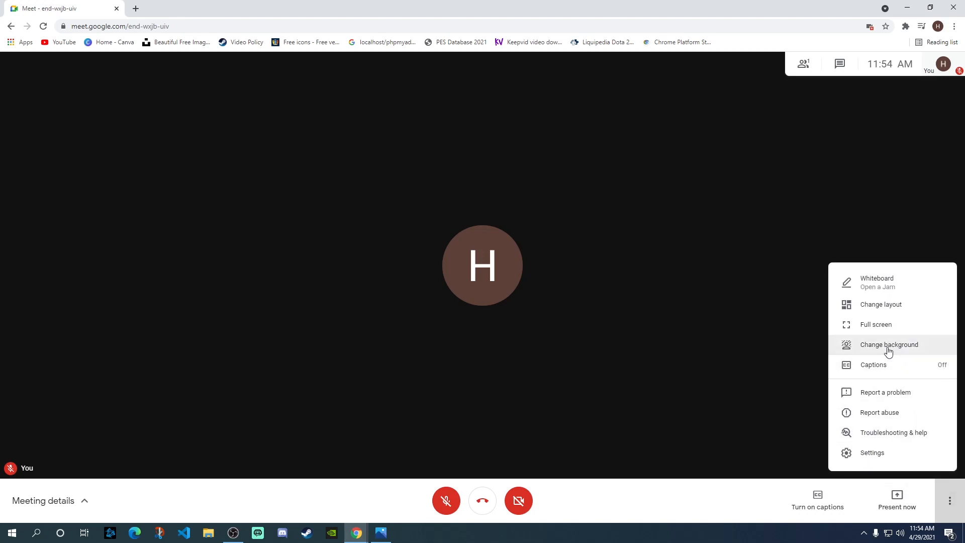
mouse_move(733, 293)
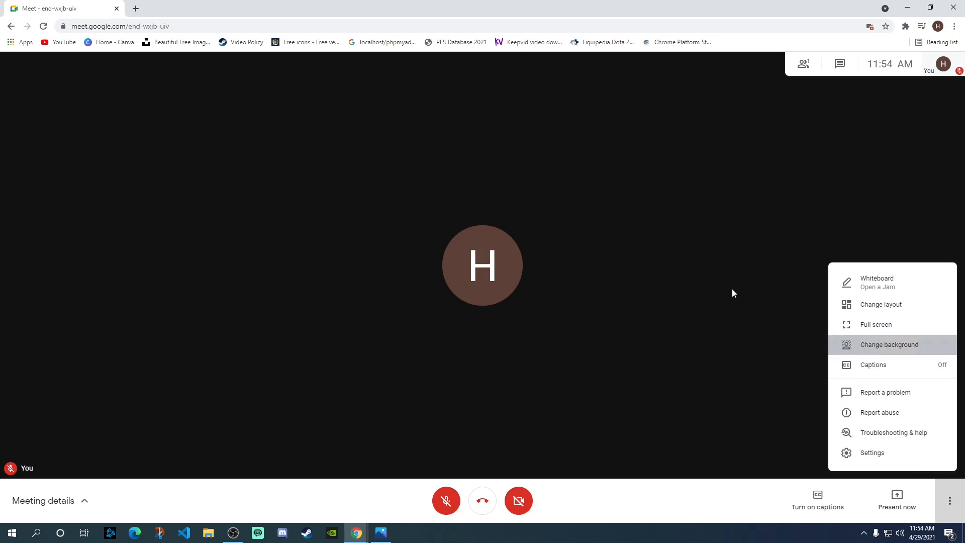
click(888, 344)
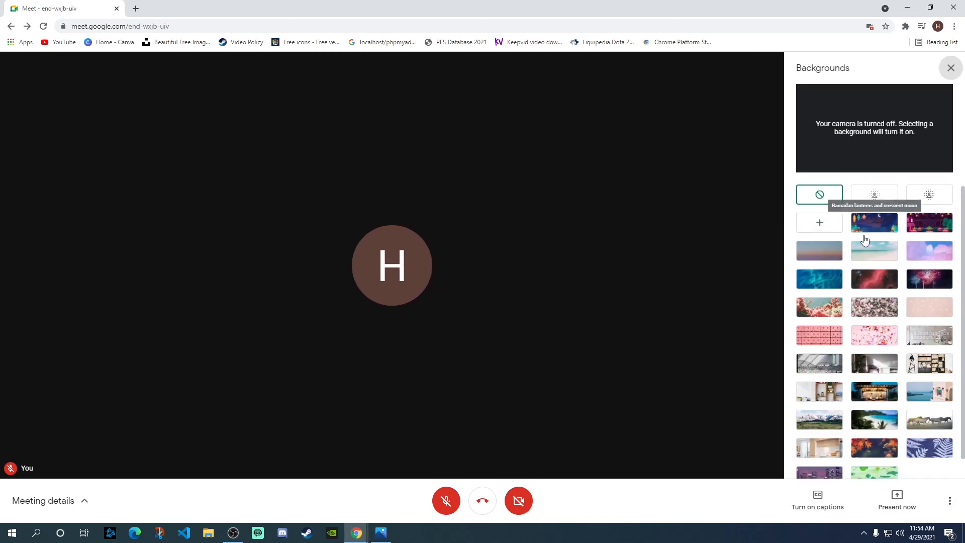
mouse_move(820, 197)
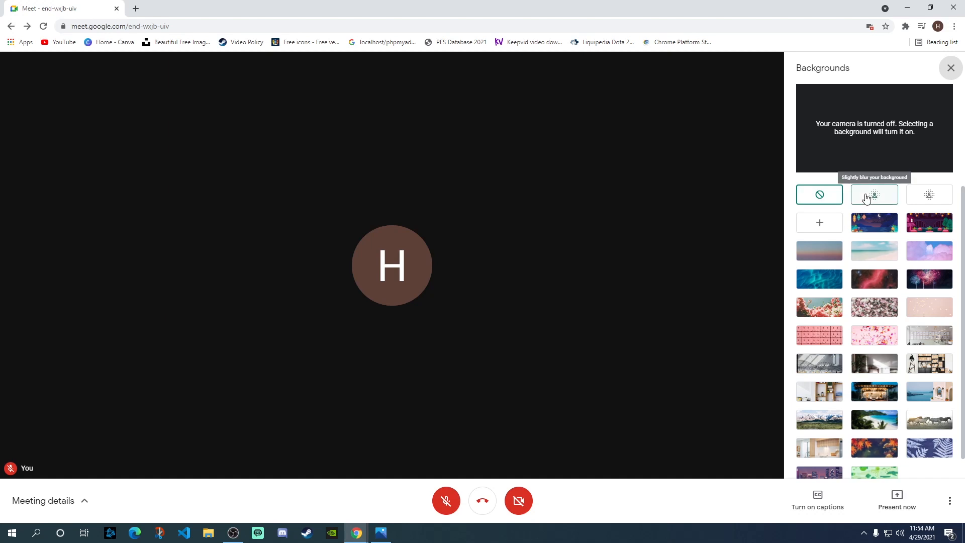
mouse_move(776, 206)
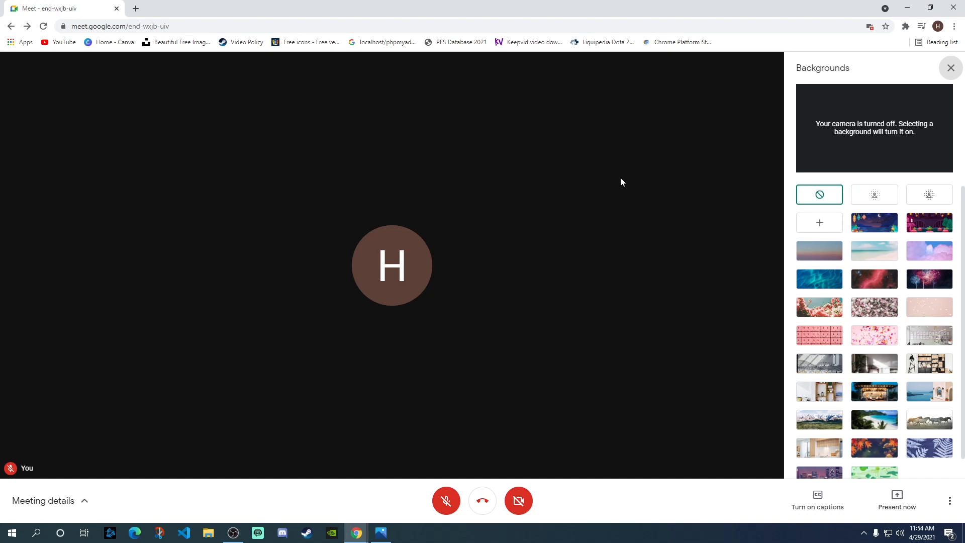
mouse_move(875, 194)
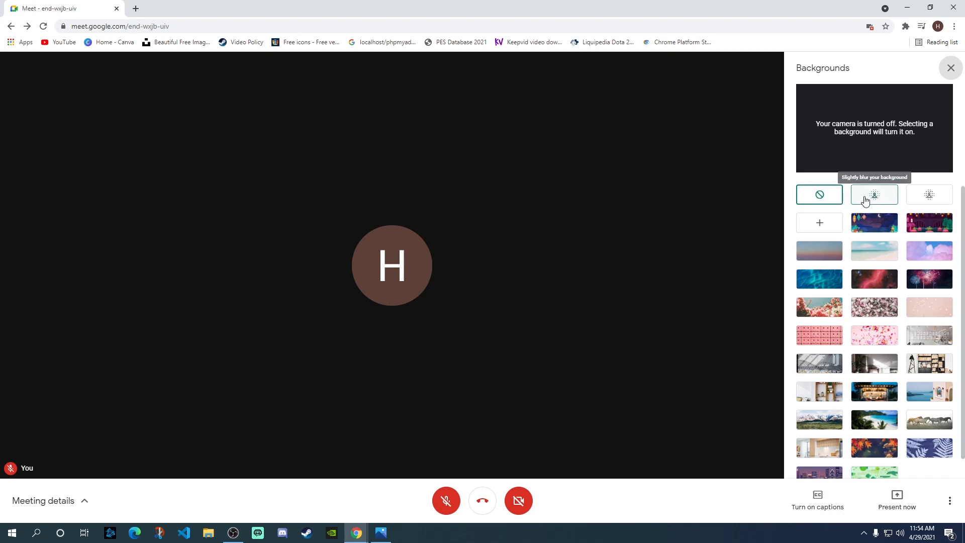
mouse_move(928, 194)
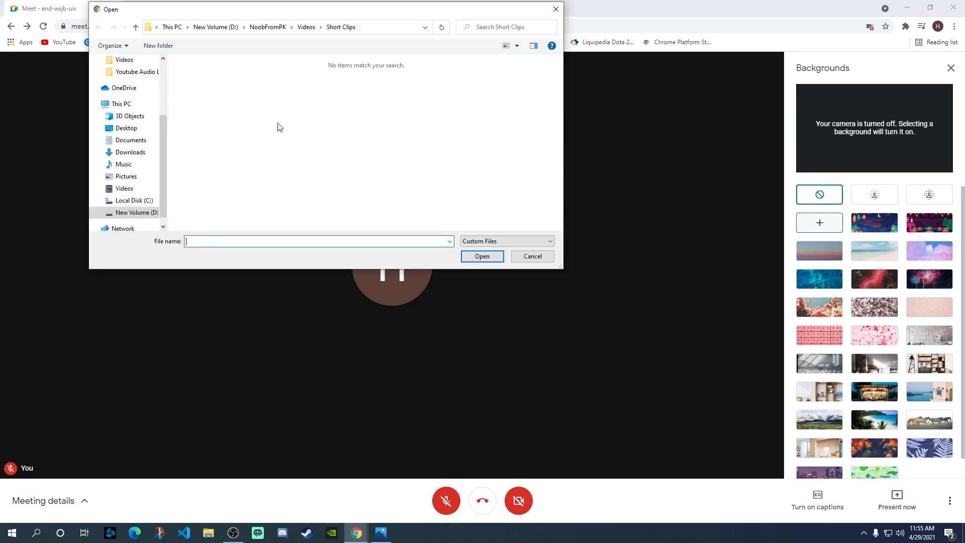
mouse_move(261, 97)
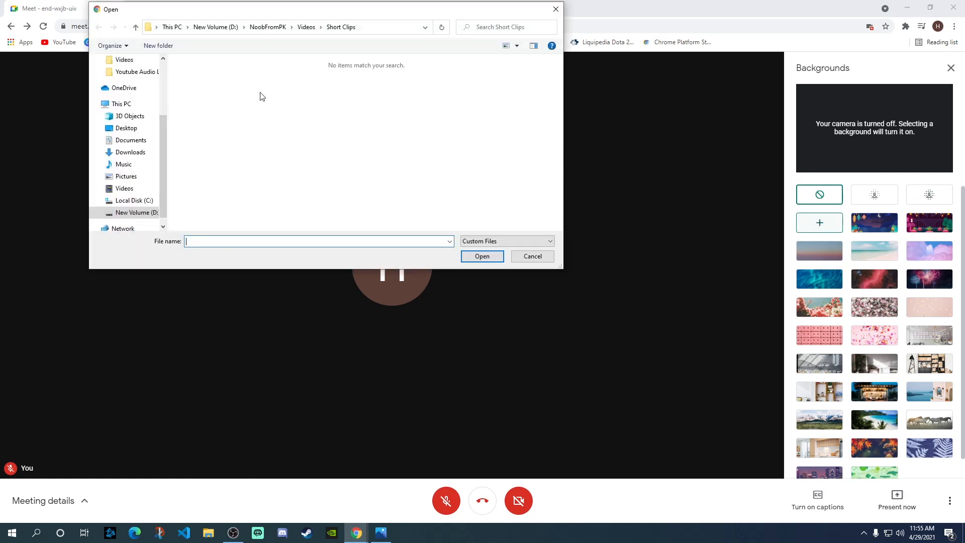
mouse_move(232, 129)
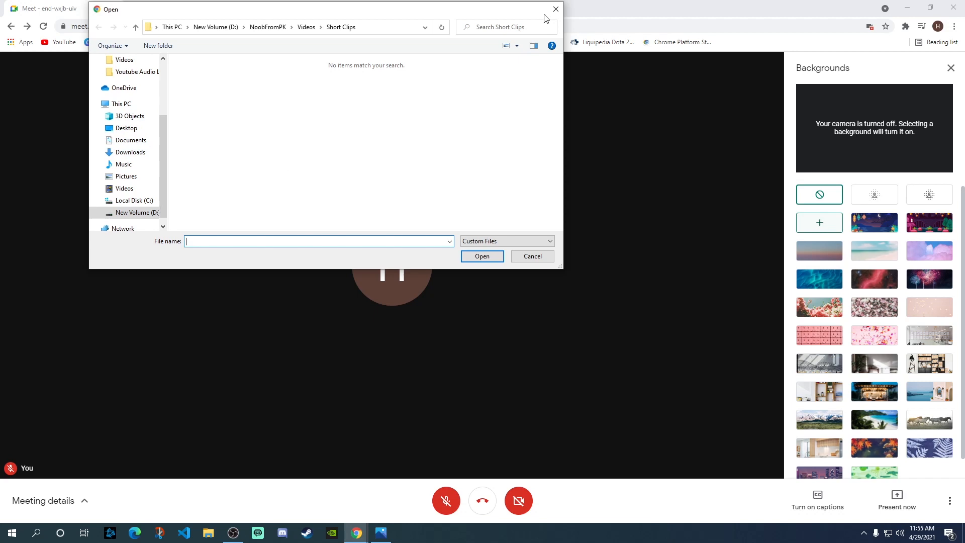
- Dismiss the Open dialog without picking a custom background image
click(555, 9)
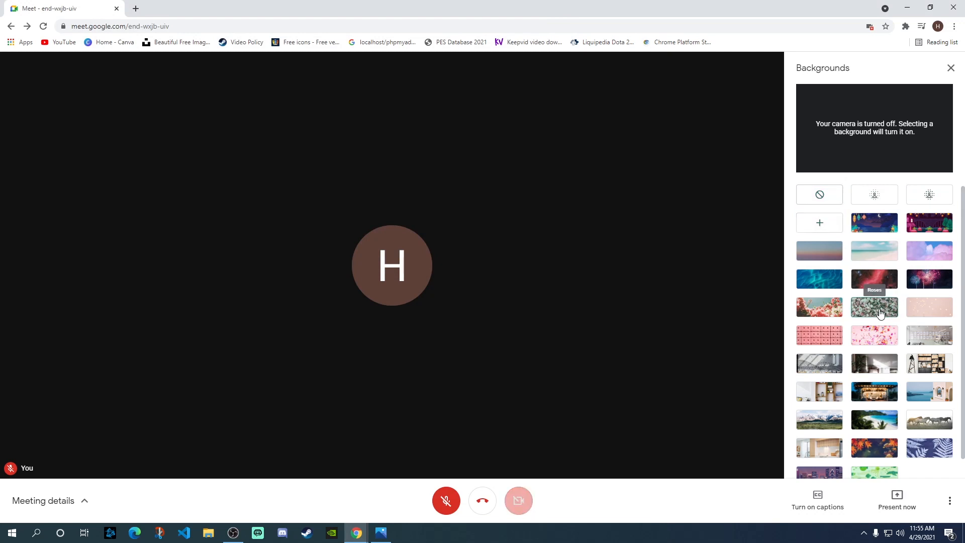
- Reopen Change background, then switch to Photos for the WebGL 2.0 error screenshot
scroll(down, 3)
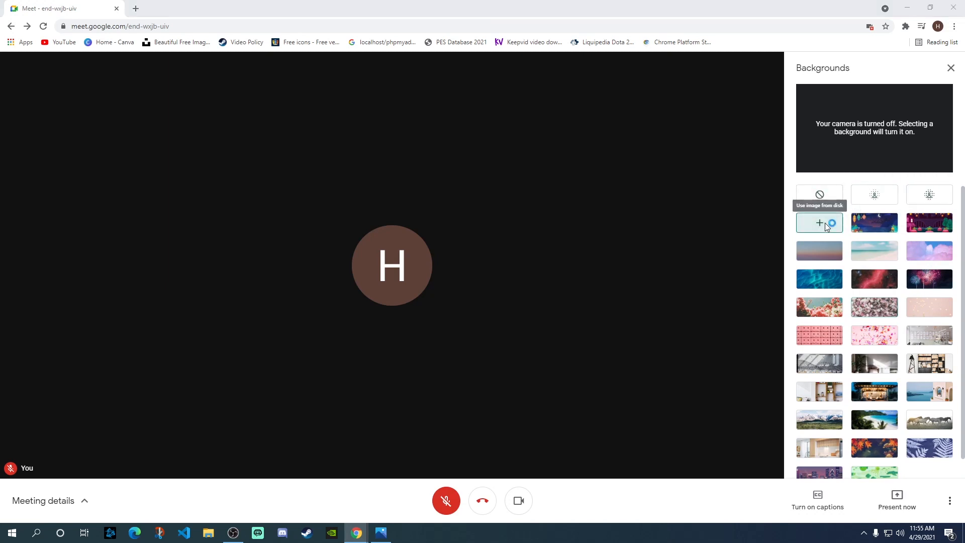
mouse_move(696, 105)
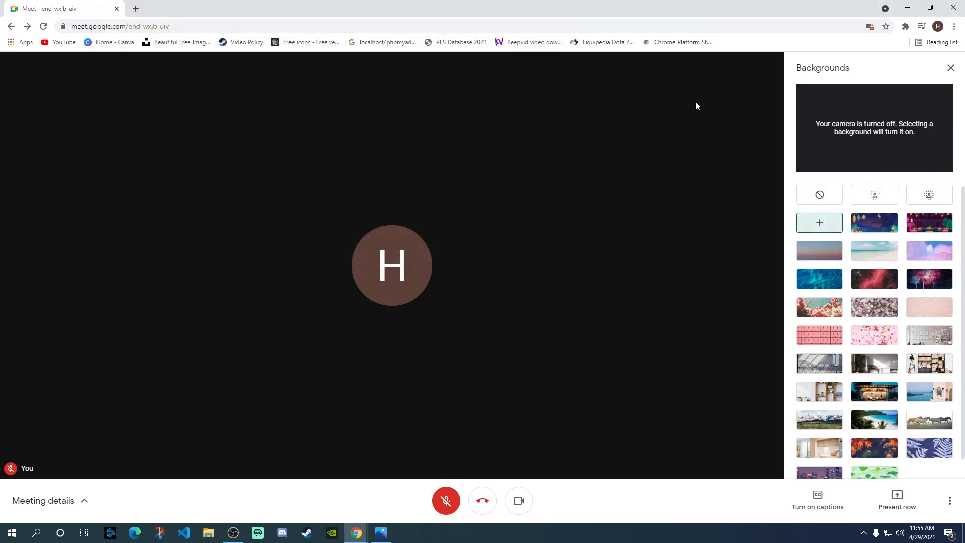
mouse_move(637, 160)
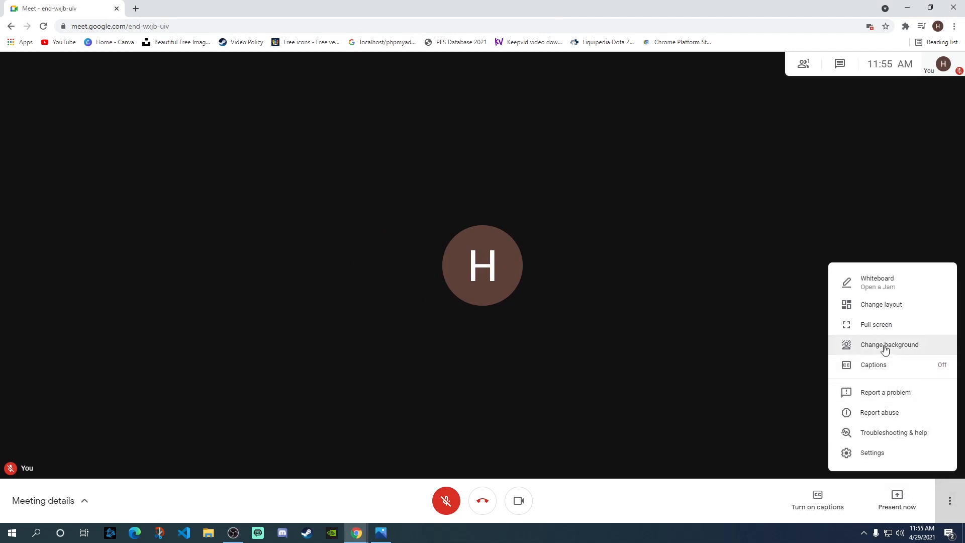
click(889, 343)
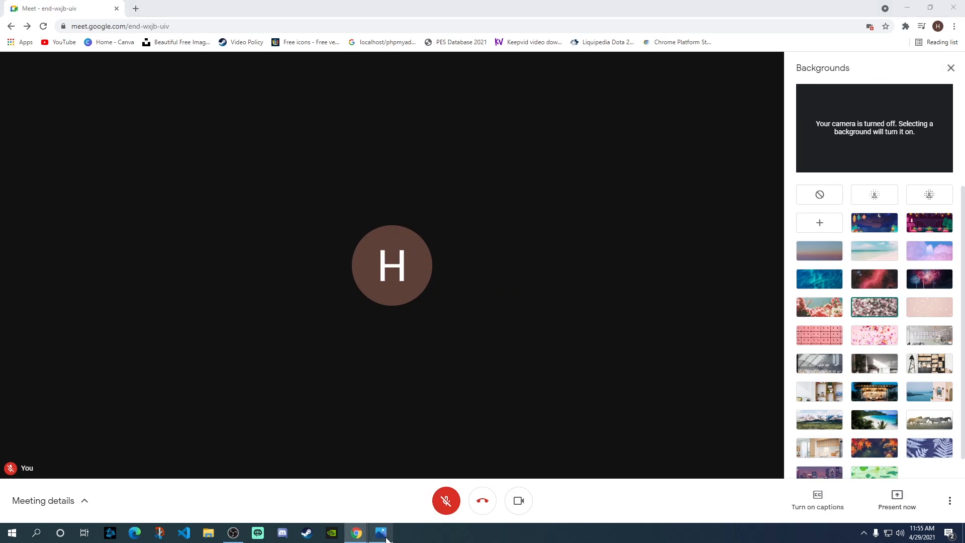
click(380, 532)
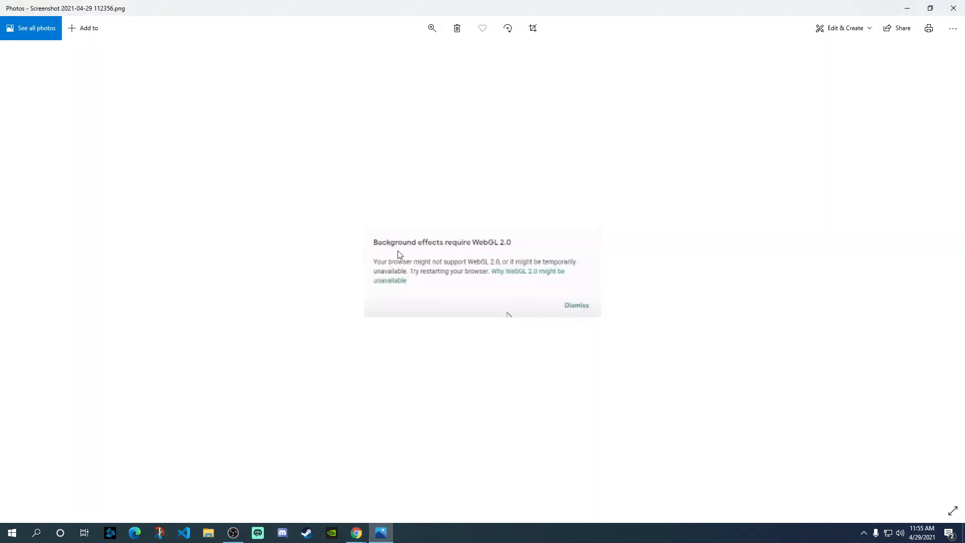
mouse_move(518, 247)
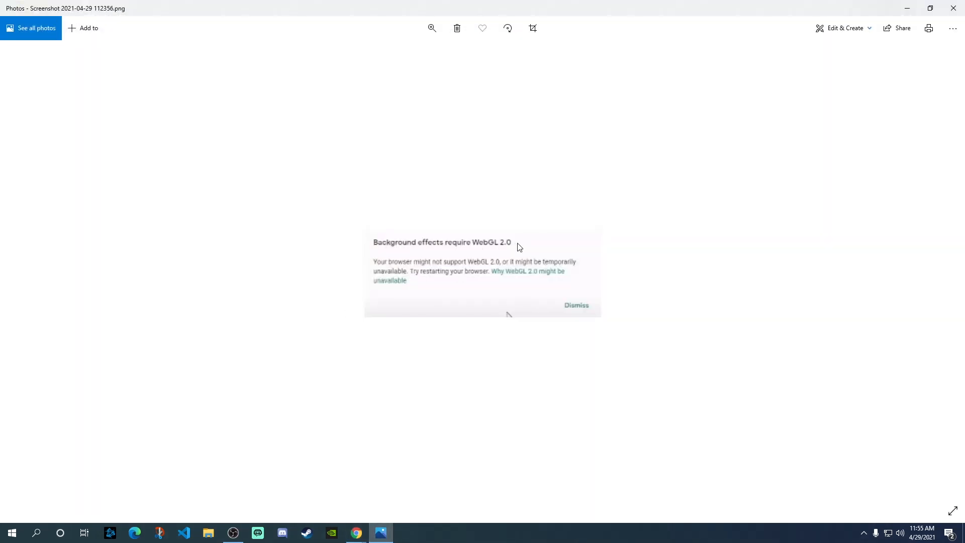
mouse_move(428, 269)
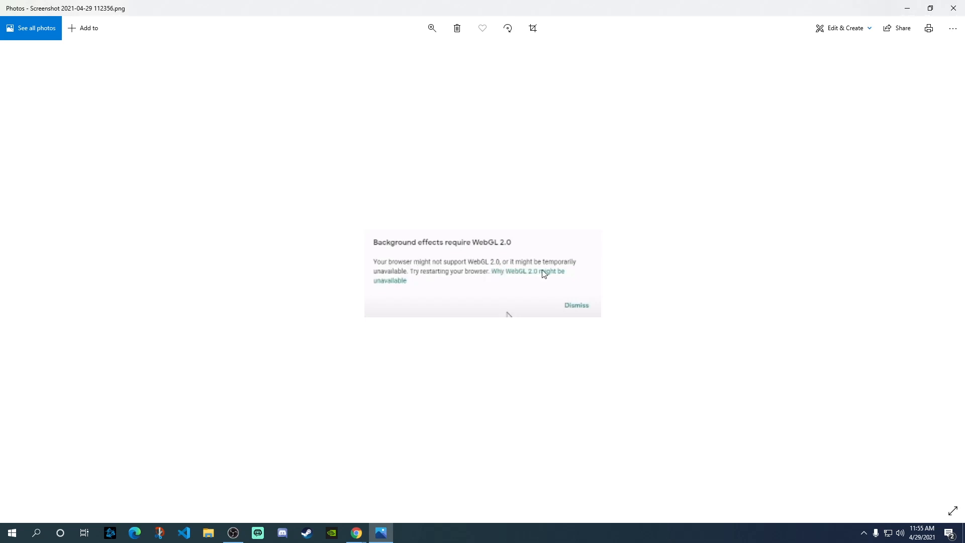
mouse_move(555, 282)
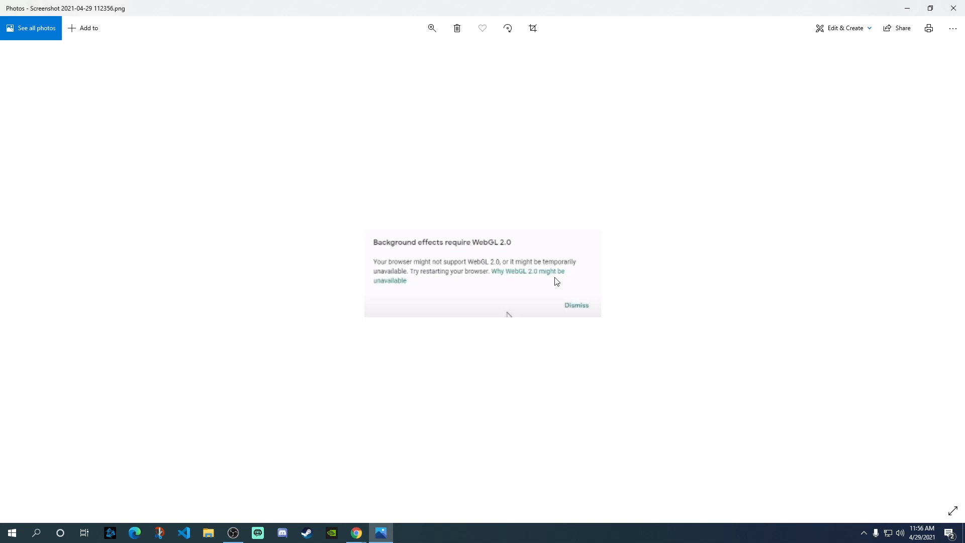
mouse_move(465, 290)
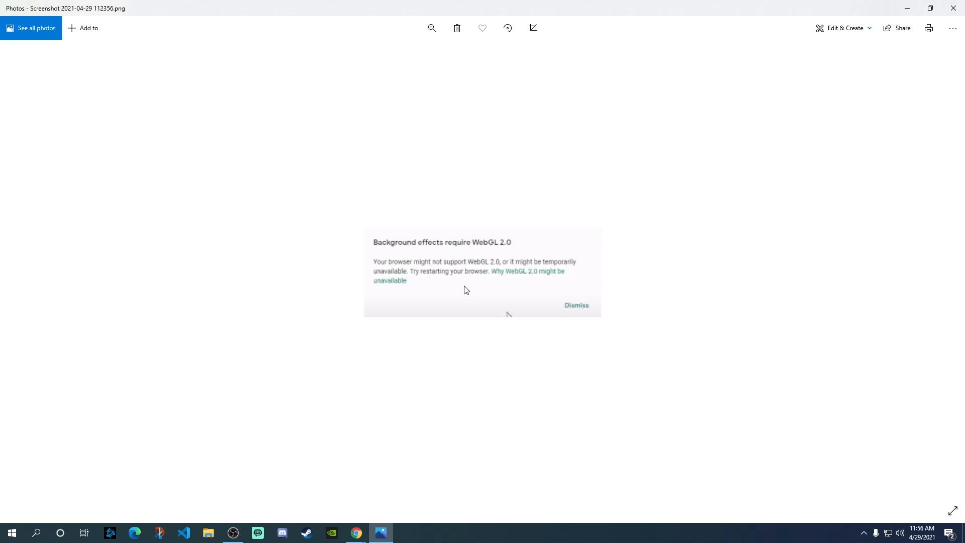
mouse_move(449, 327)
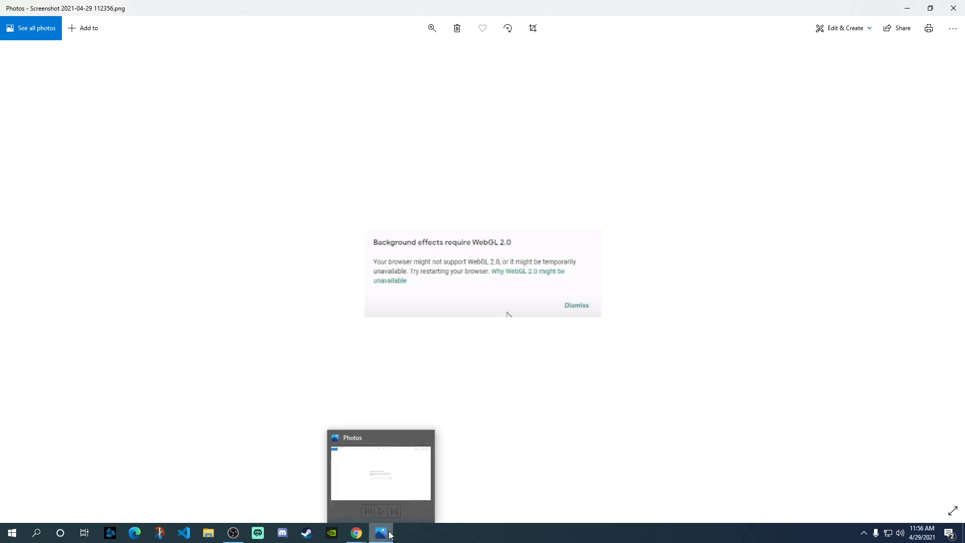
- Switch back from Photos to the Chrome meeting window with the backgrounds gallery
click(355, 533)
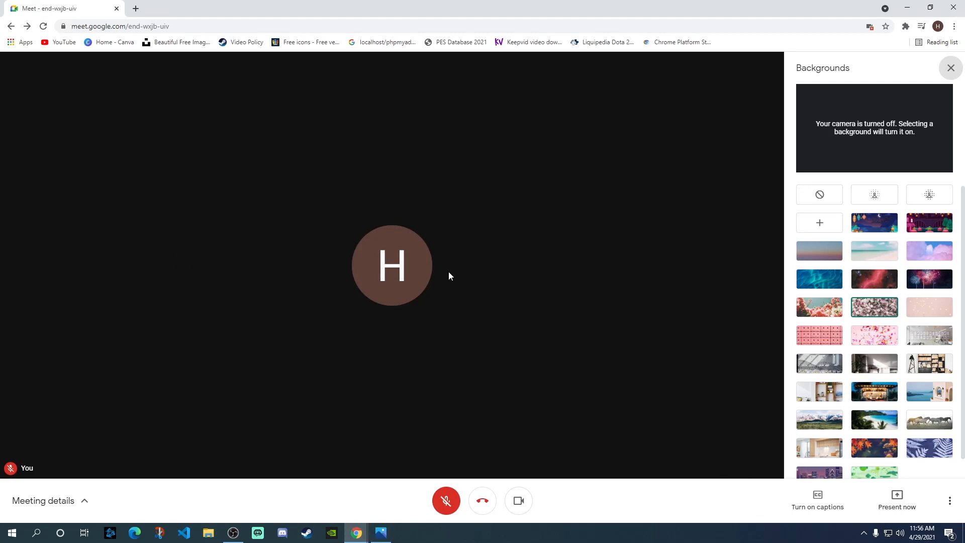
mouse_move(158, 20)
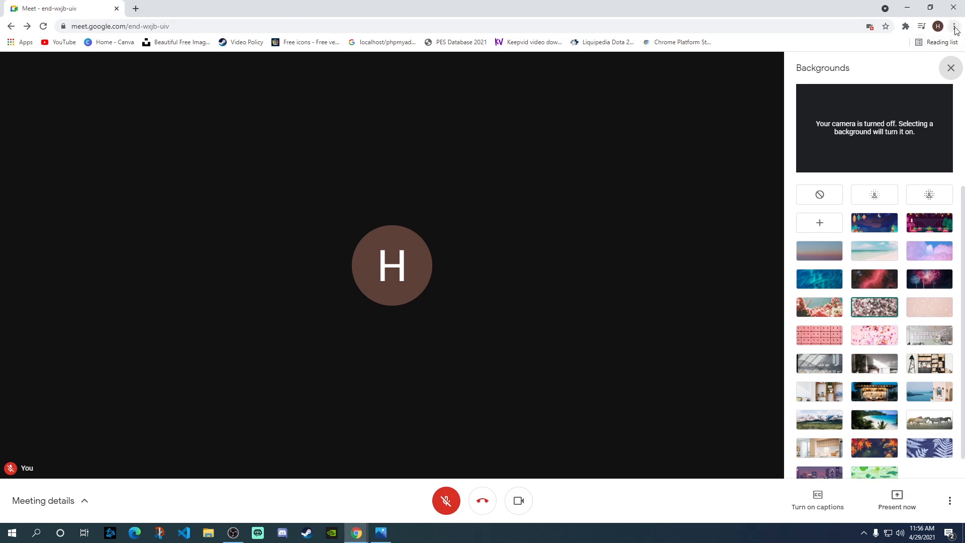
mouse_move(956, 26)
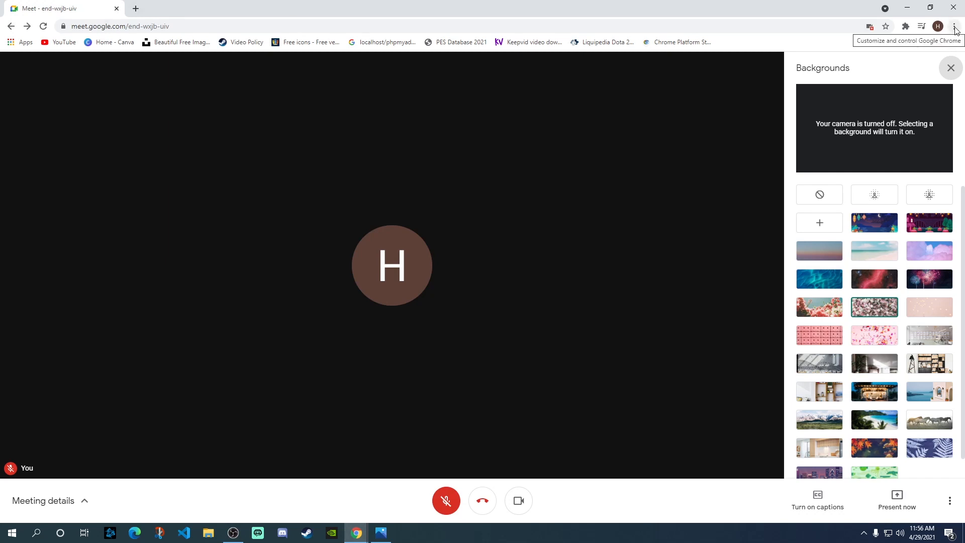
- Bring up Chrome's three-dot customize-and-control menu over the meeting
click(956, 26)
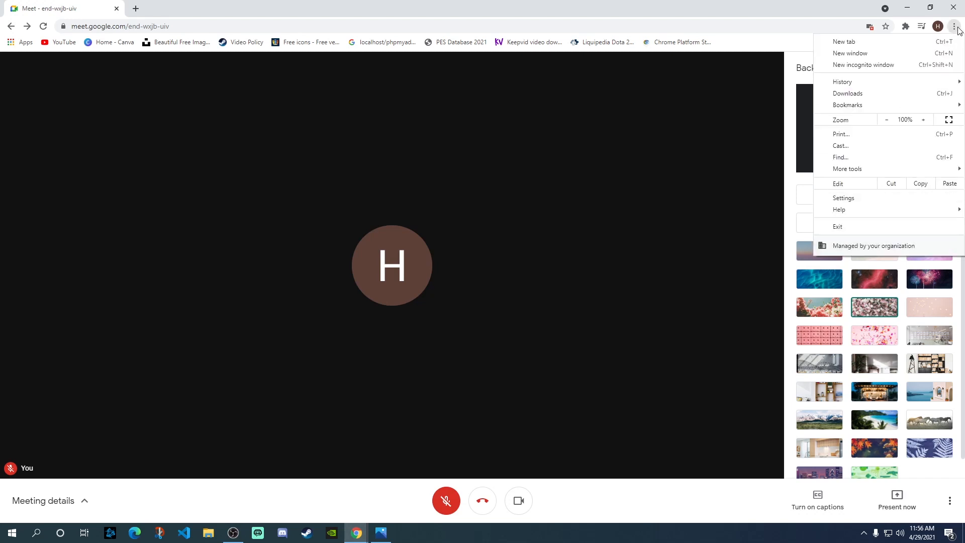
mouse_move(865, 205)
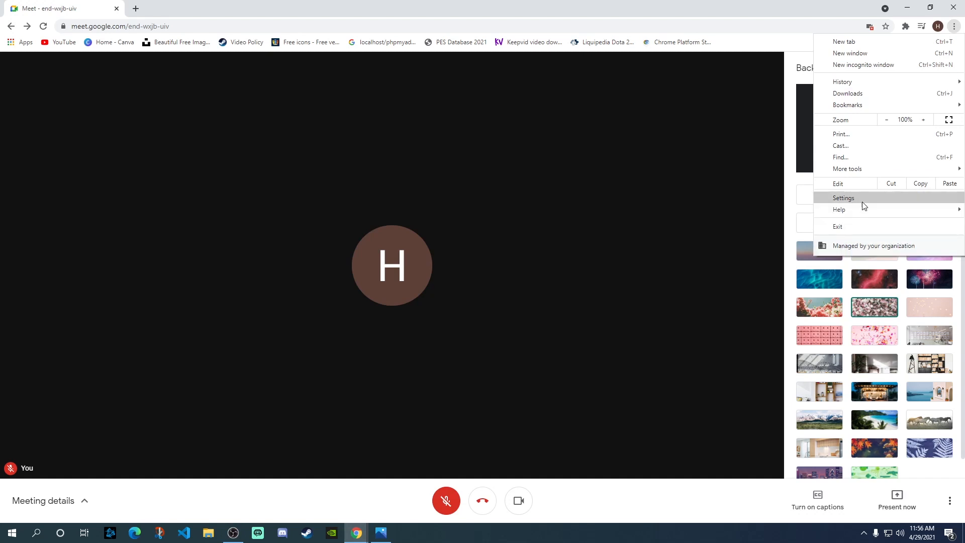
mouse_move(858, 202)
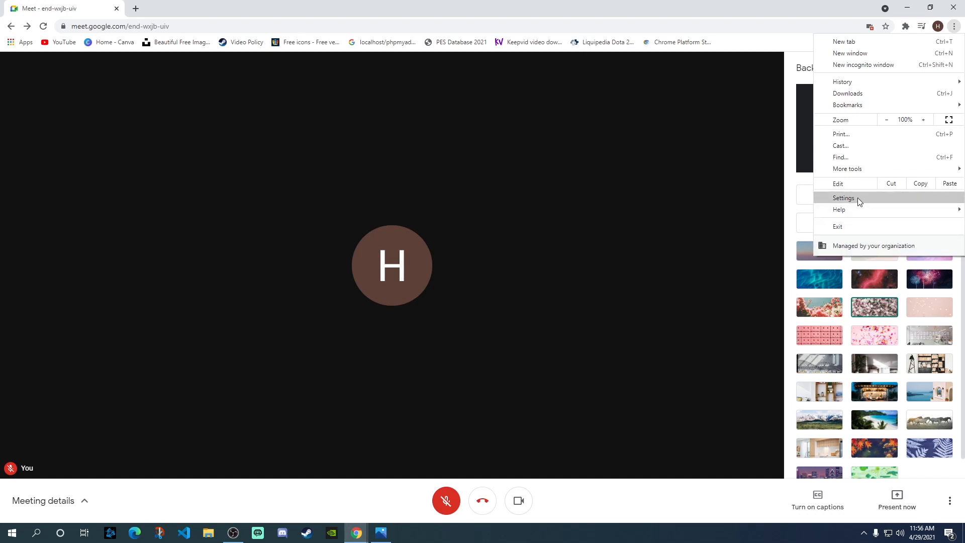
mouse_move(838, 209)
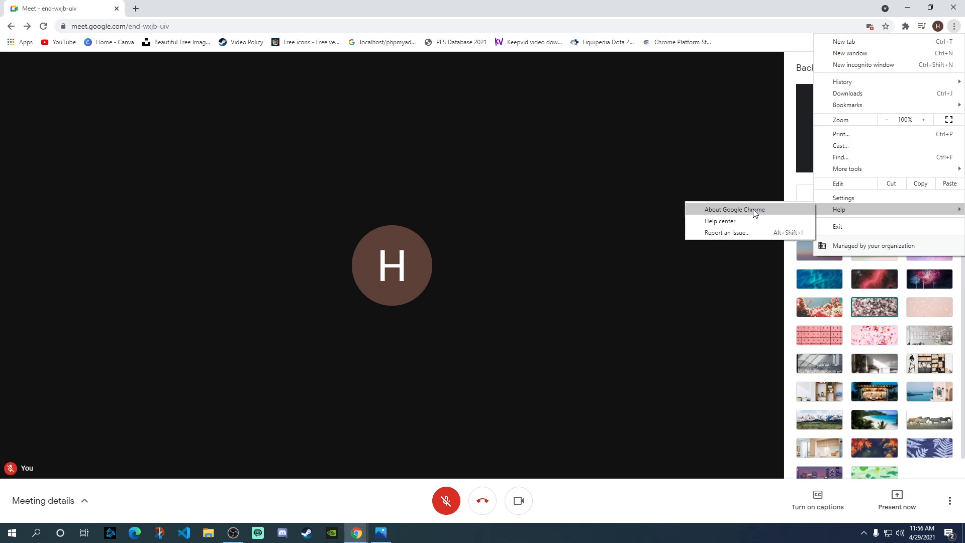
- Confirm on About Google Chrome that version 90.0.4430.93 is up to date
click(735, 209)
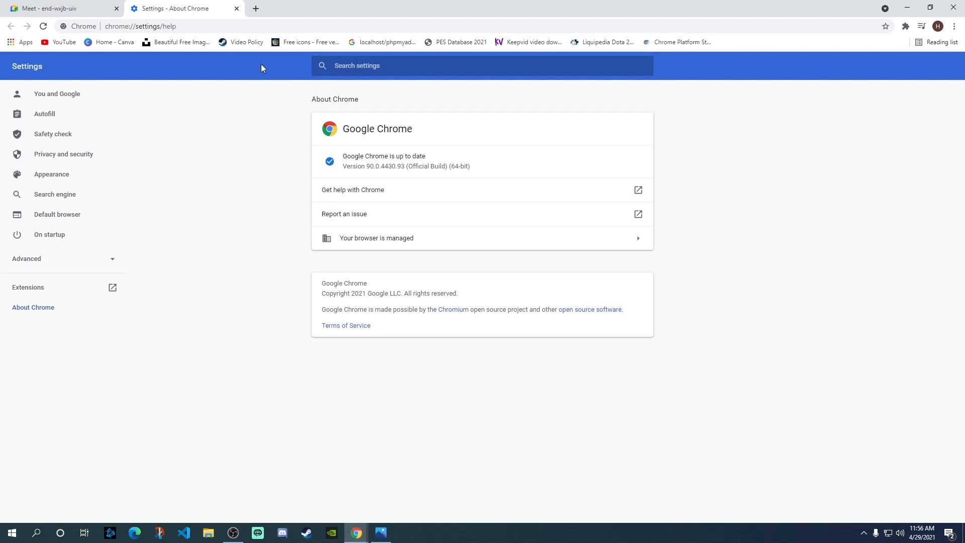
mouse_move(285, 30)
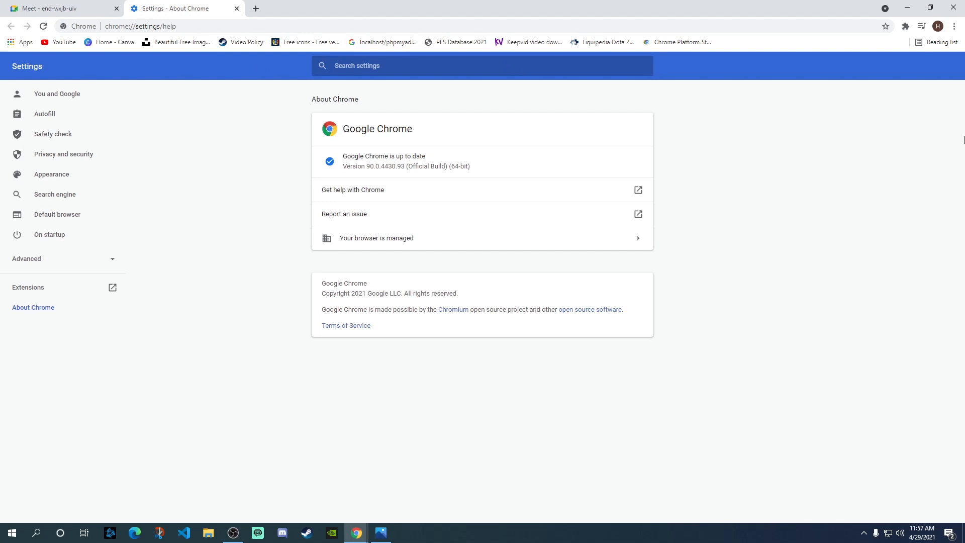
mouse_move(955, 26)
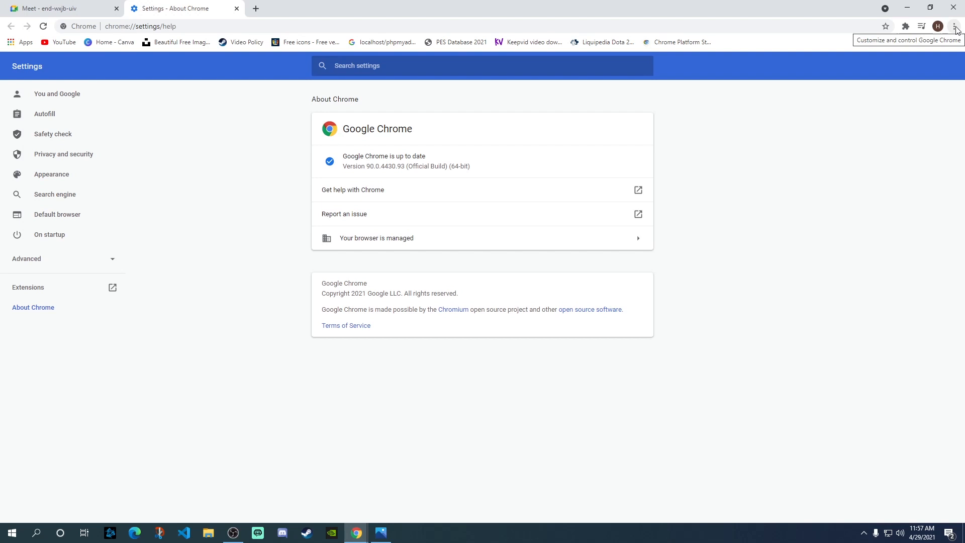
- In Settings > Advanced > System, keep 'Use hardware acceleration when available' switched on
click(954, 26)
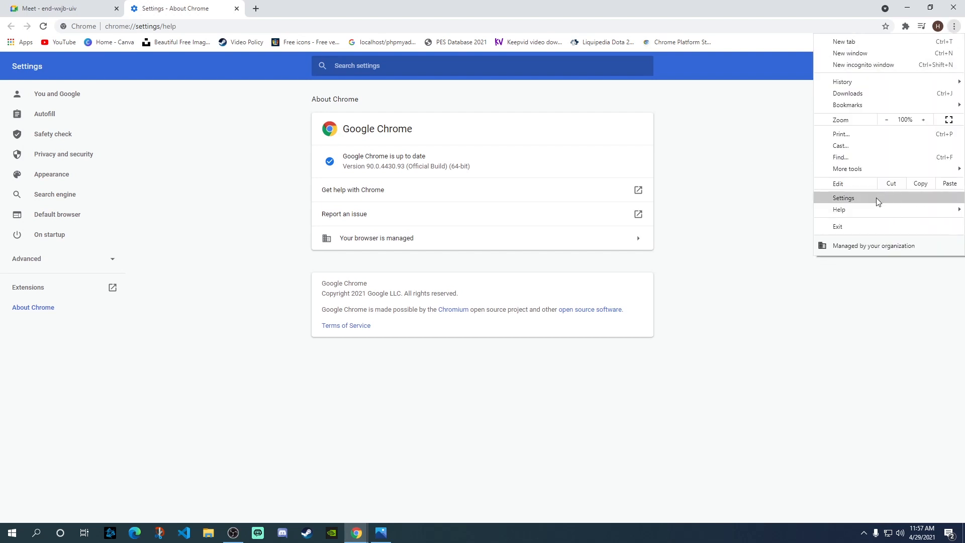
click(843, 198)
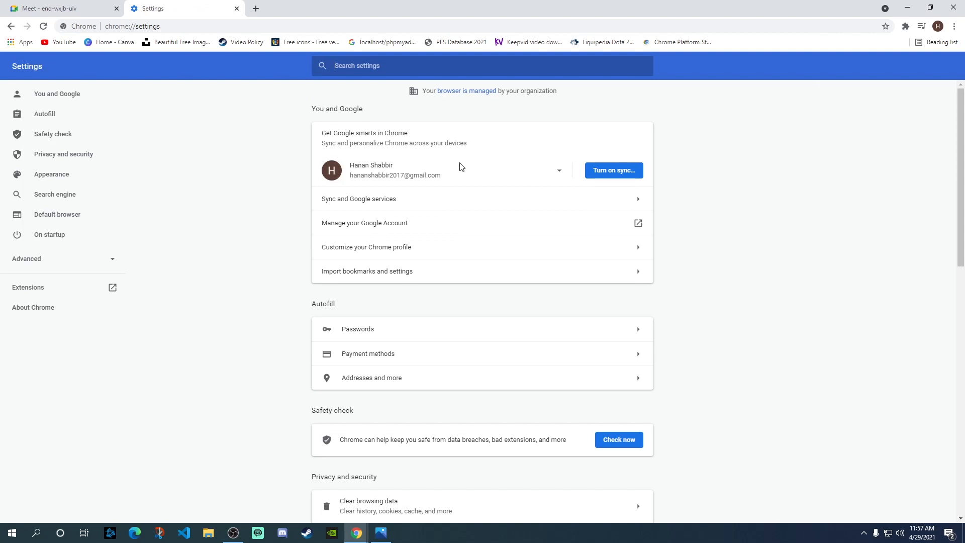
scroll(down, 3)
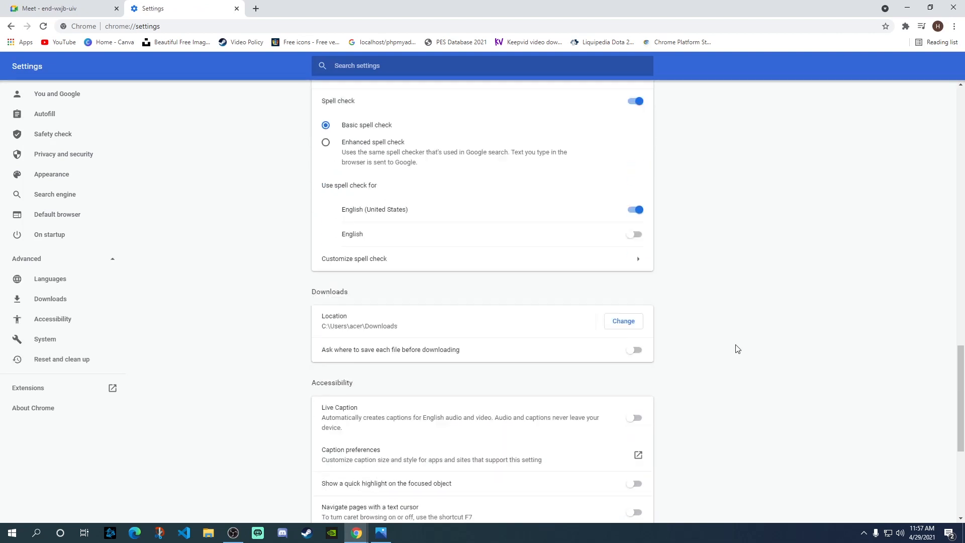
scroll(down, 3)
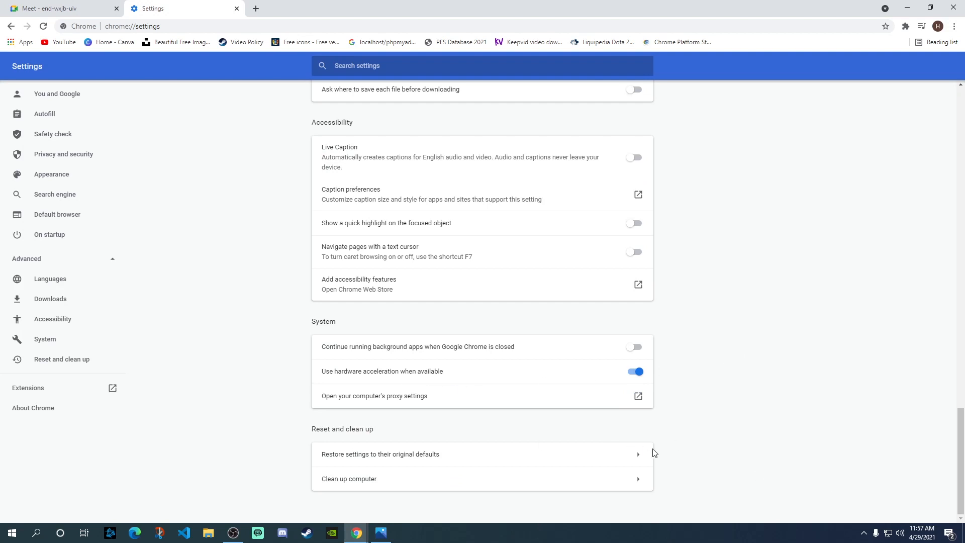
mouse_move(624, 415)
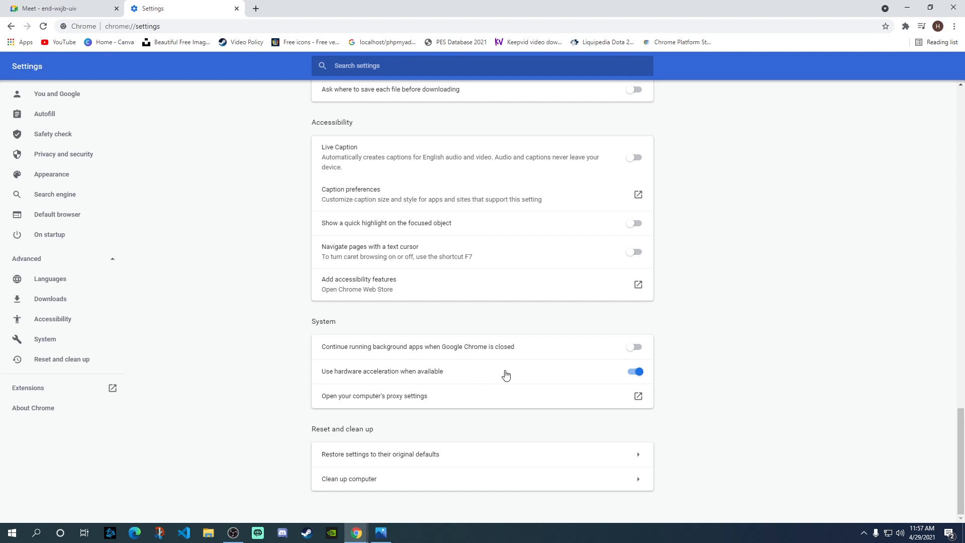
mouse_move(354, 380)
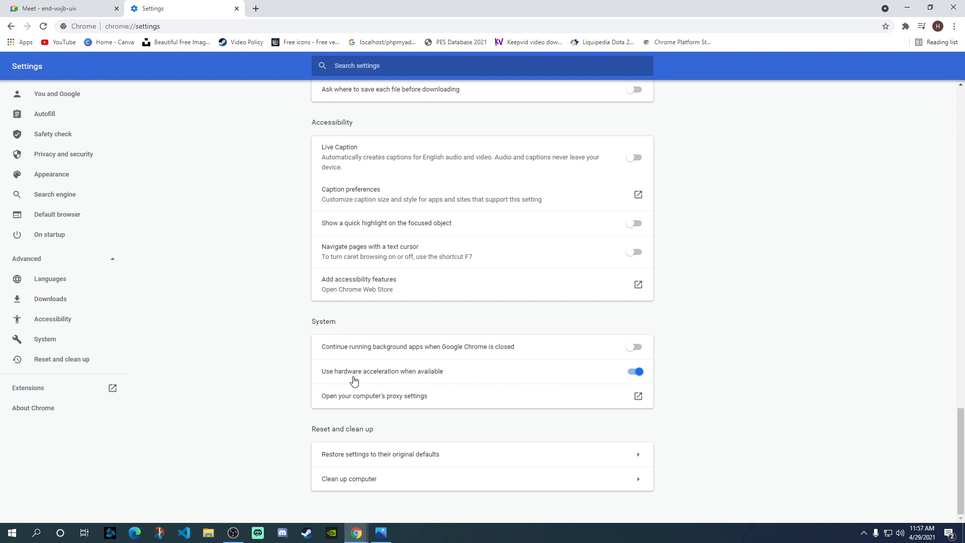
mouse_move(470, 380)
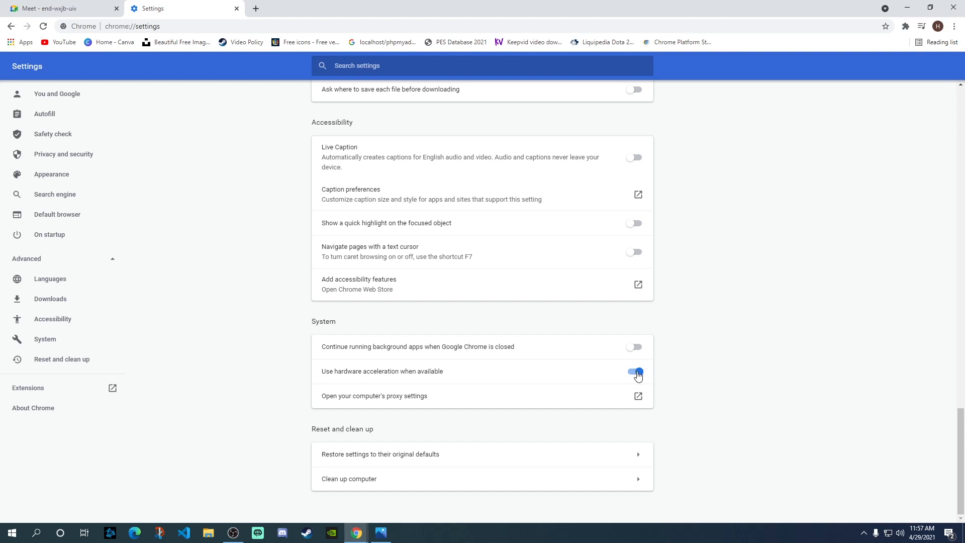
click(635, 371)
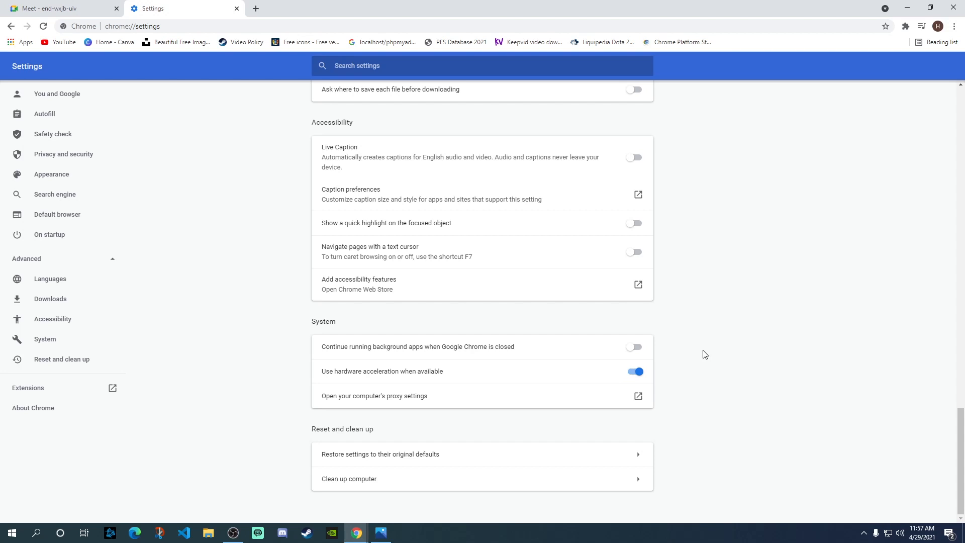
mouse_move(597, 377)
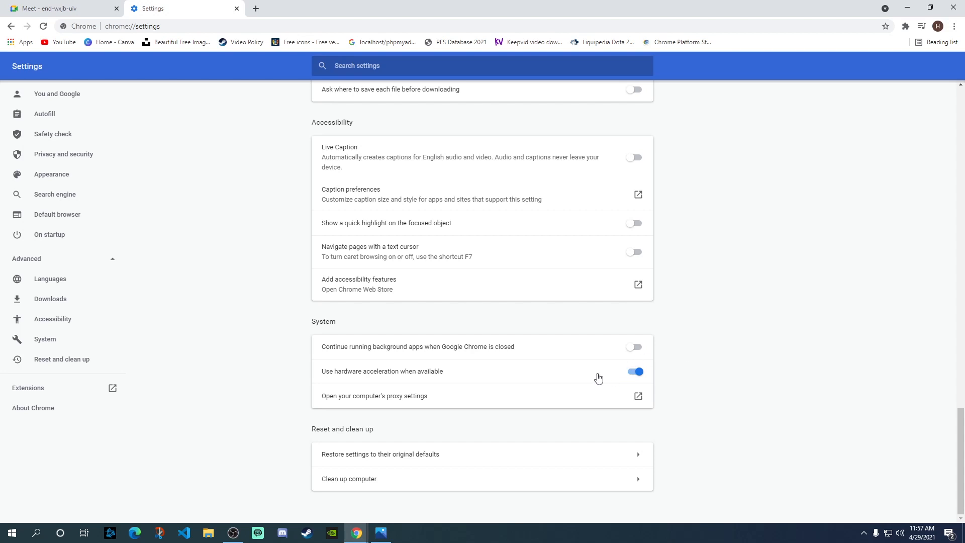
mouse_move(614, 374)
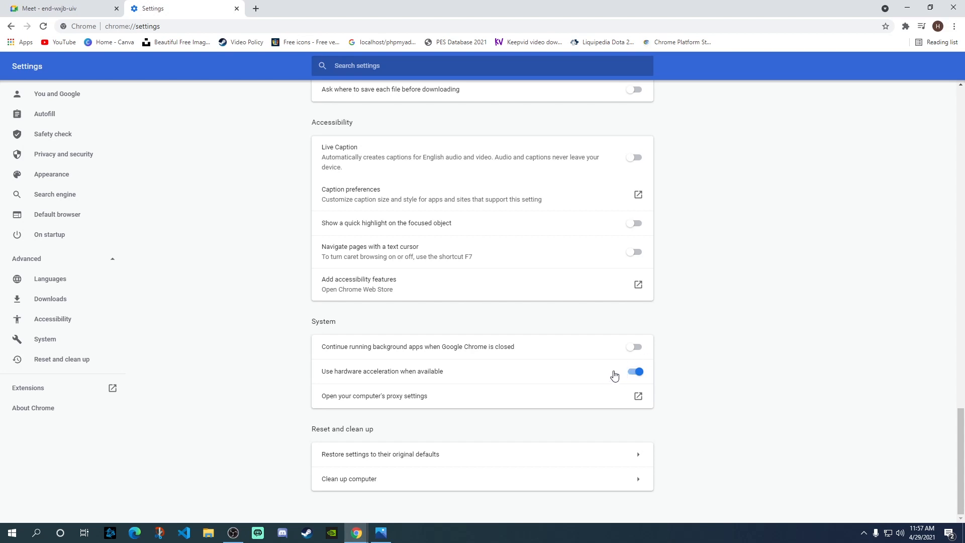
mouse_move(608, 375)
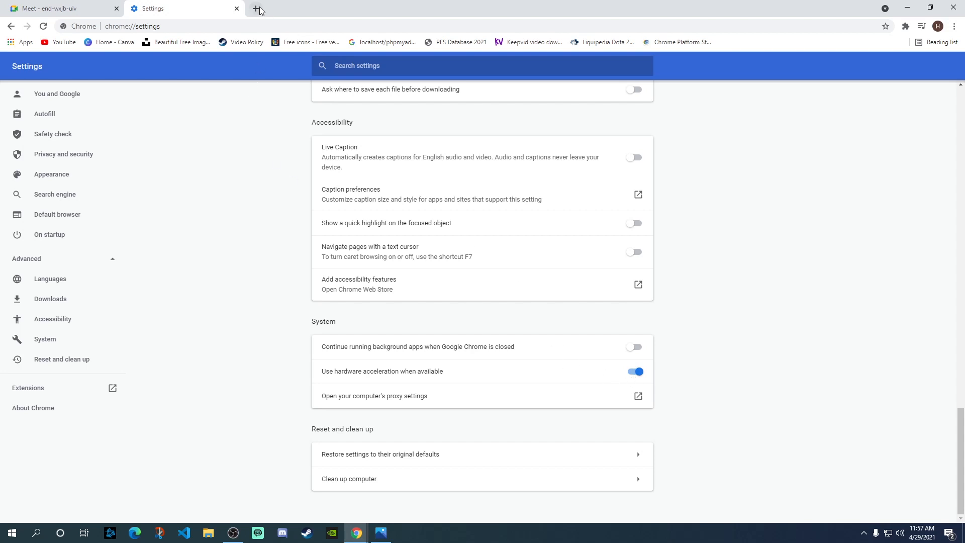
- Load chrome://flags in a new tab to reach the Experiments page
click(255, 8)
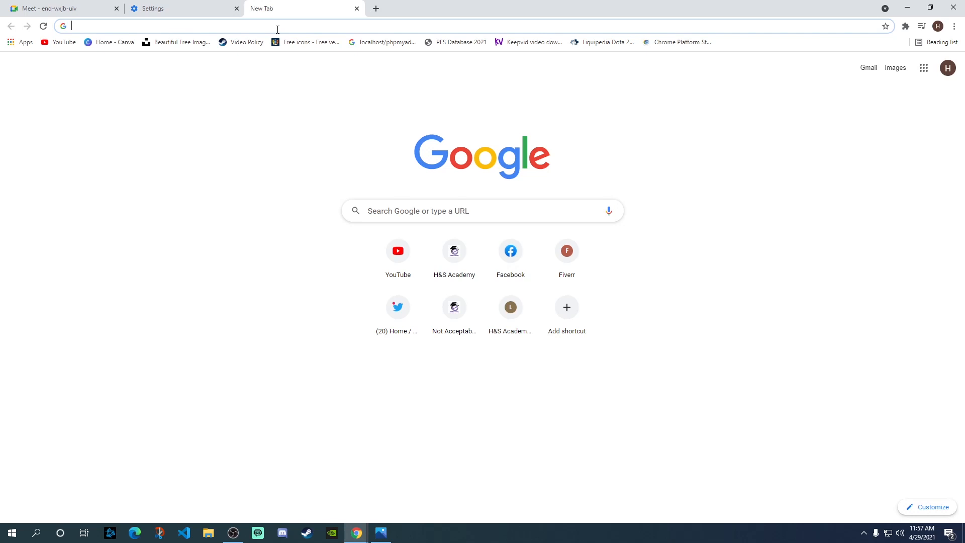
text(chromestatus.com/features#milestone=90)
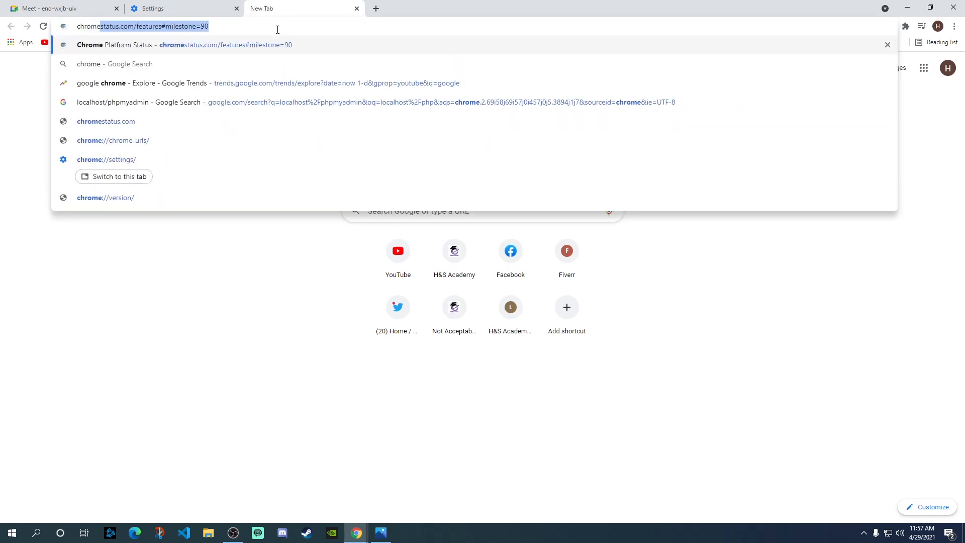
text(chrome://version)
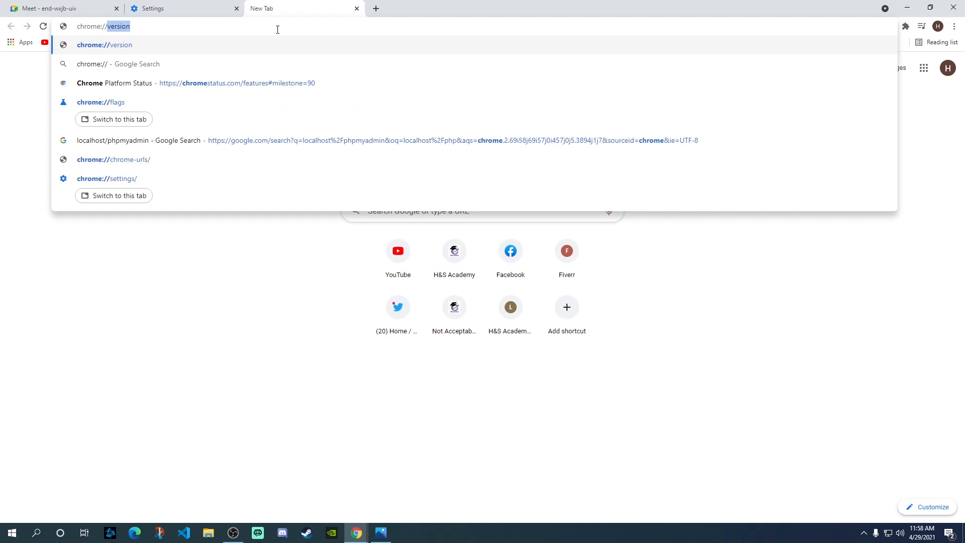
text(chrome://flags)
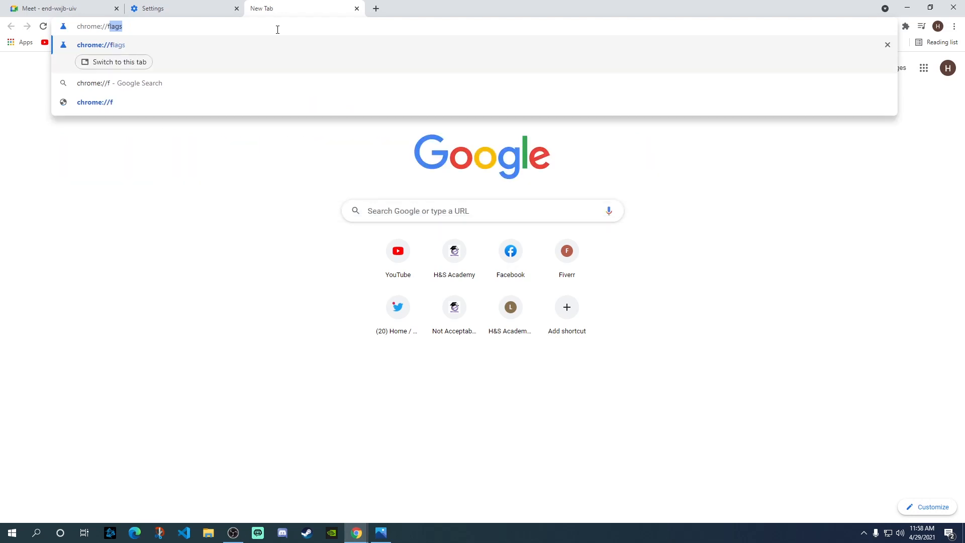
key(Enter)
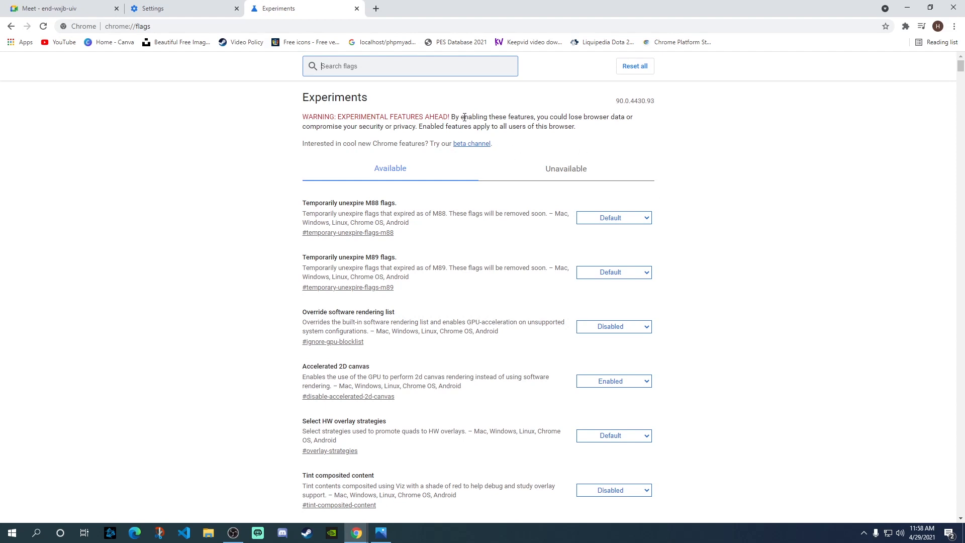
- Search 'web', set WebGL Draft Extensions to Enabled, and relaunch Chrome
click(128, 26)
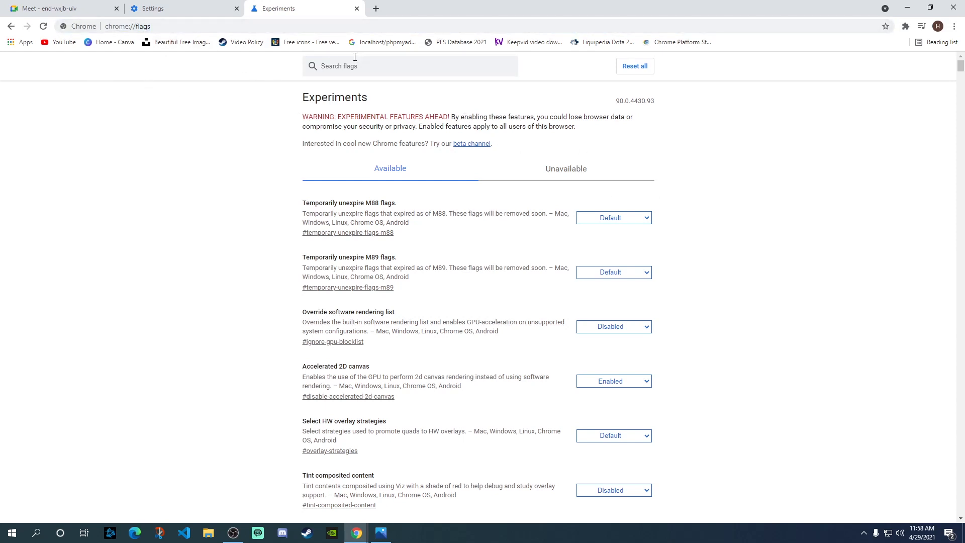
text(webgl)
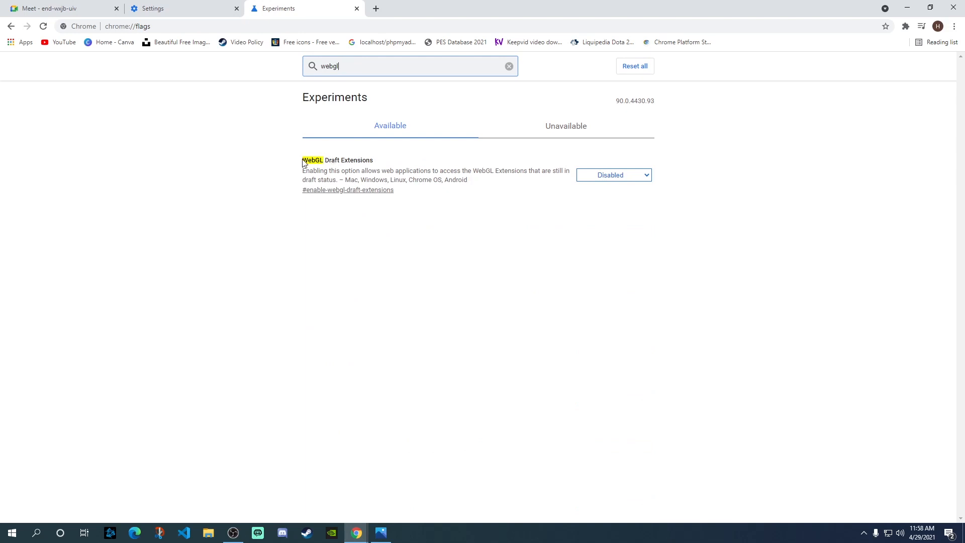
mouse_move(447, 164)
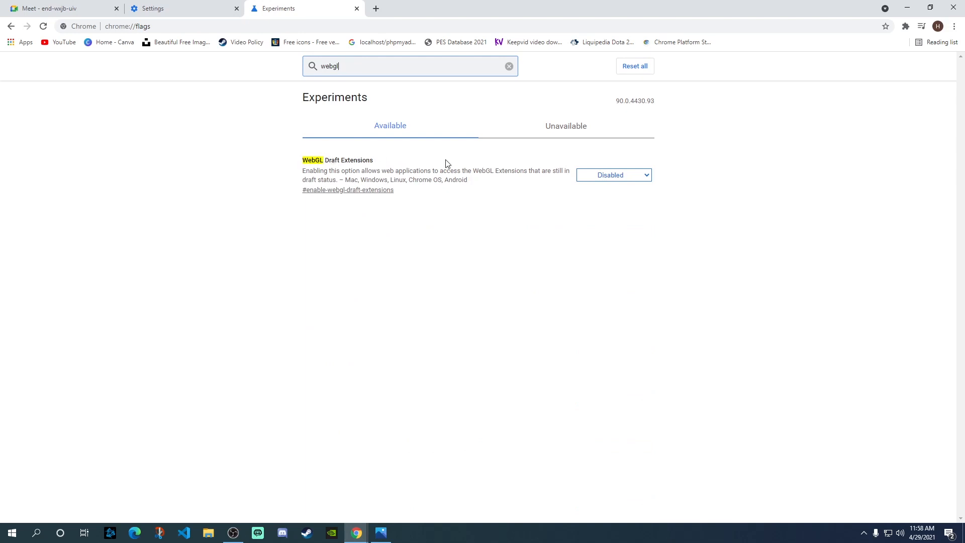
click(613, 175)
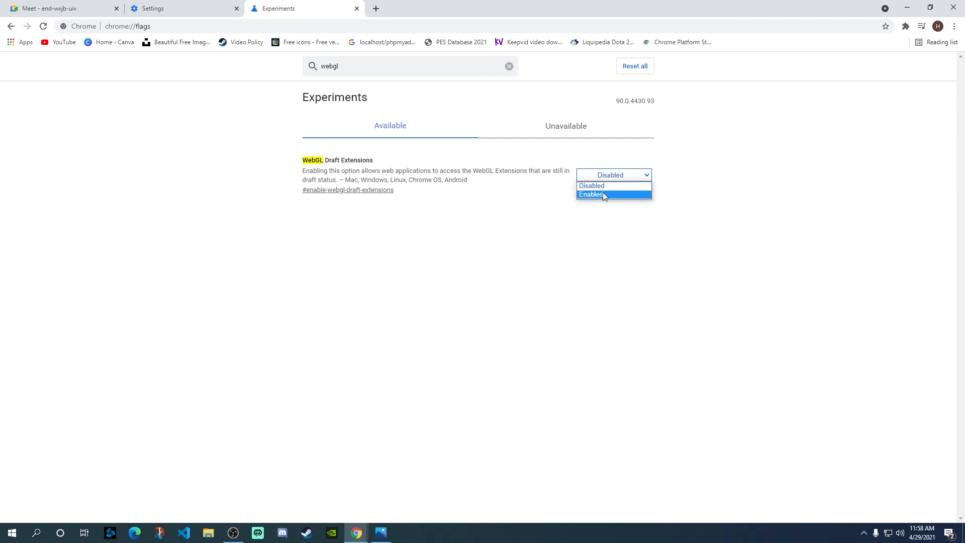
click(591, 194)
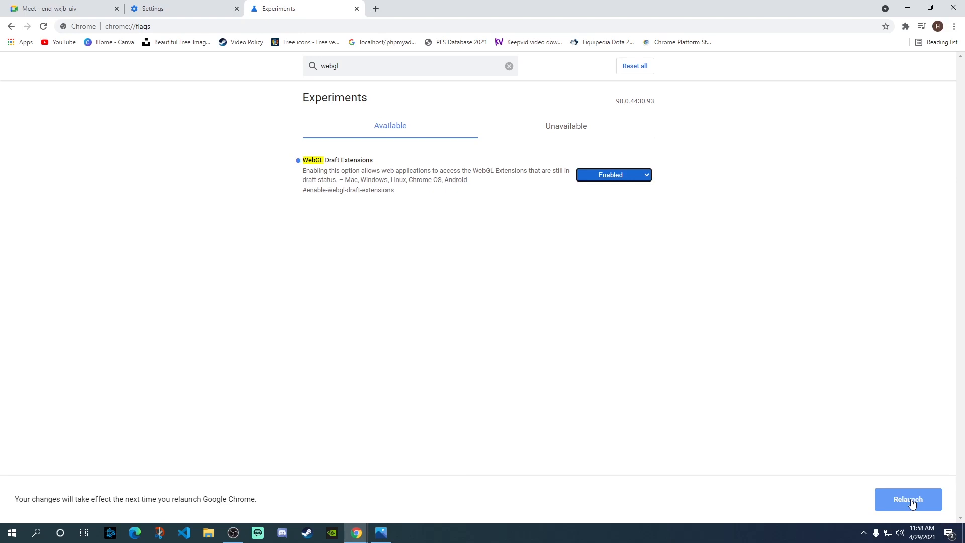
click(908, 500)
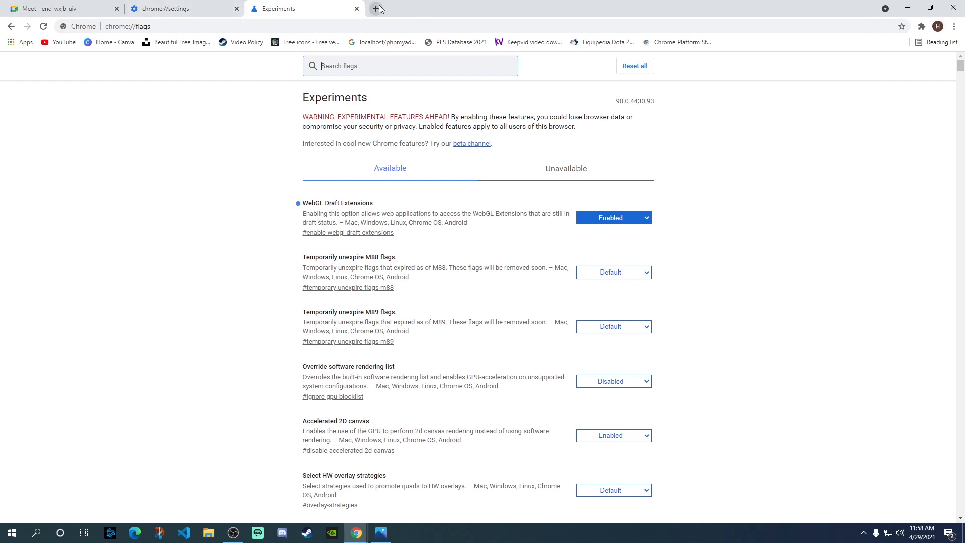
mouse_move(378, 8)
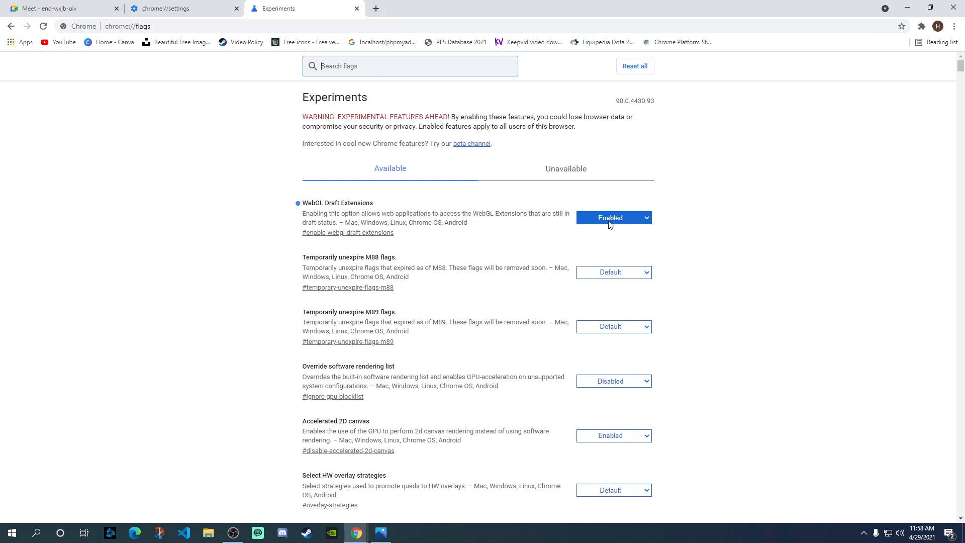
mouse_move(744, 211)
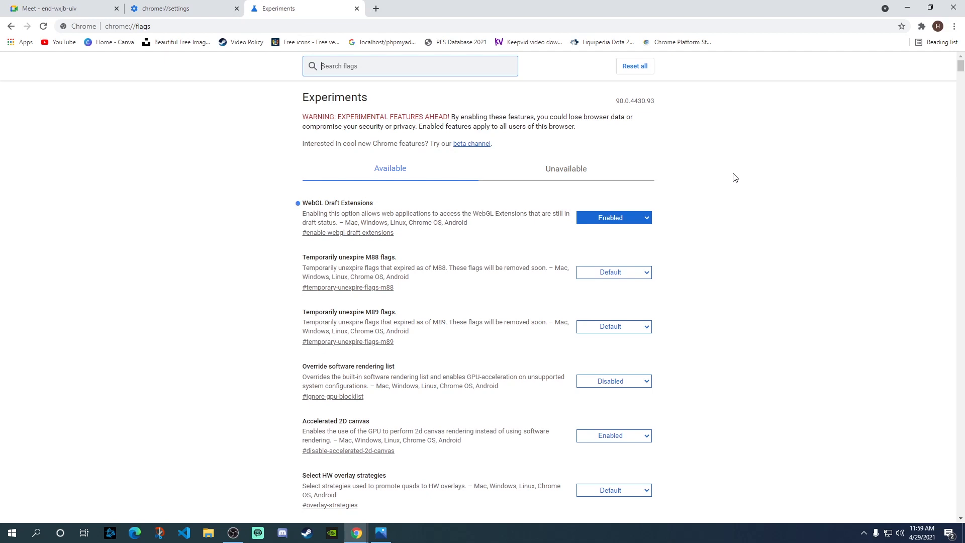
mouse_move(723, 185)
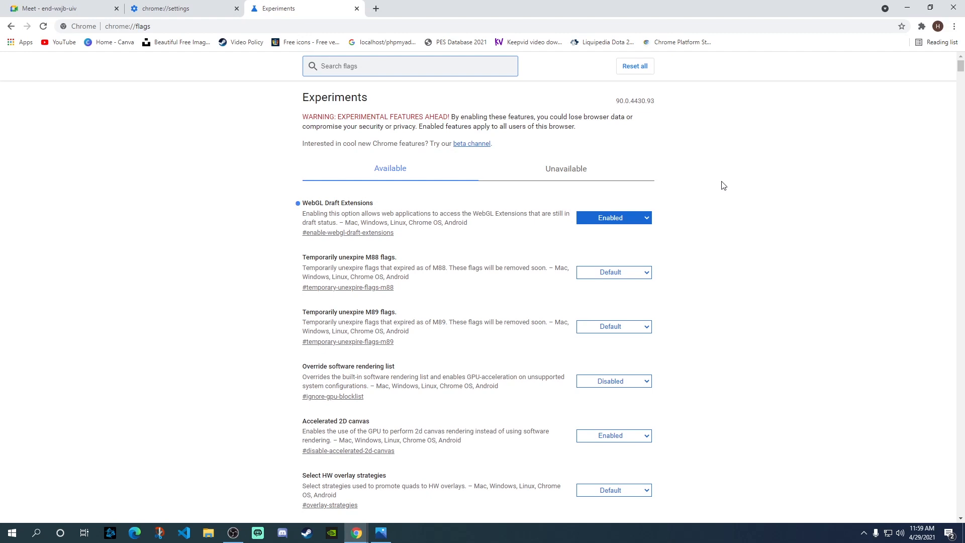
mouse_move(712, 190)
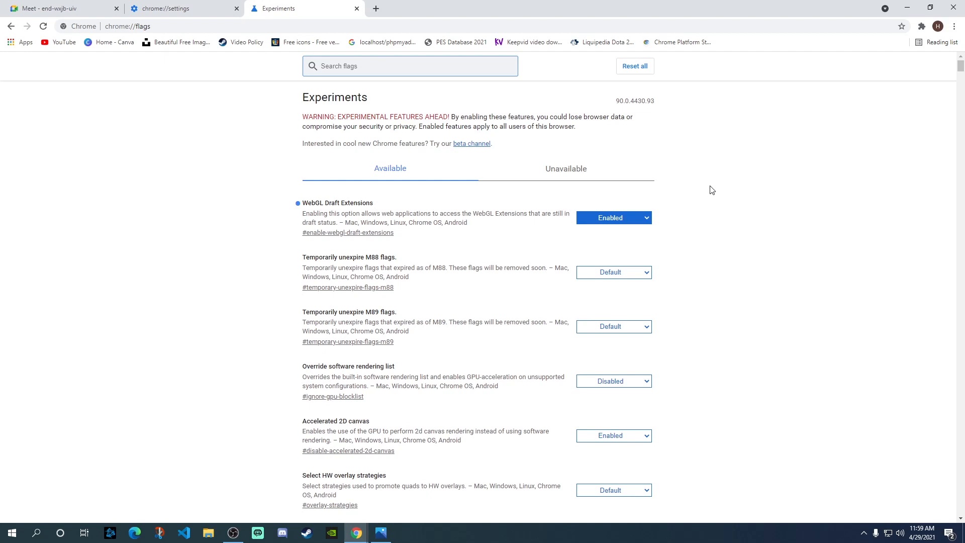
mouse_move(774, 167)
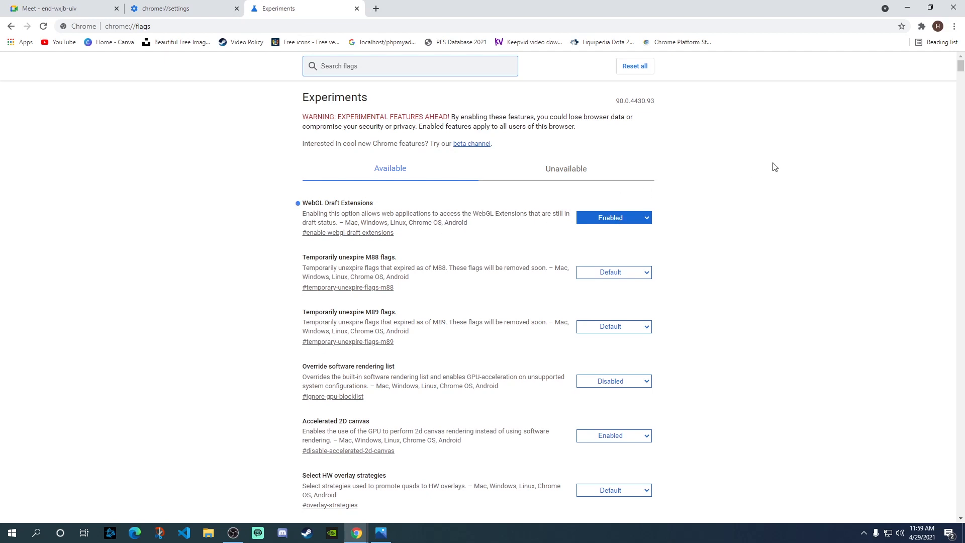
click(410, 67)
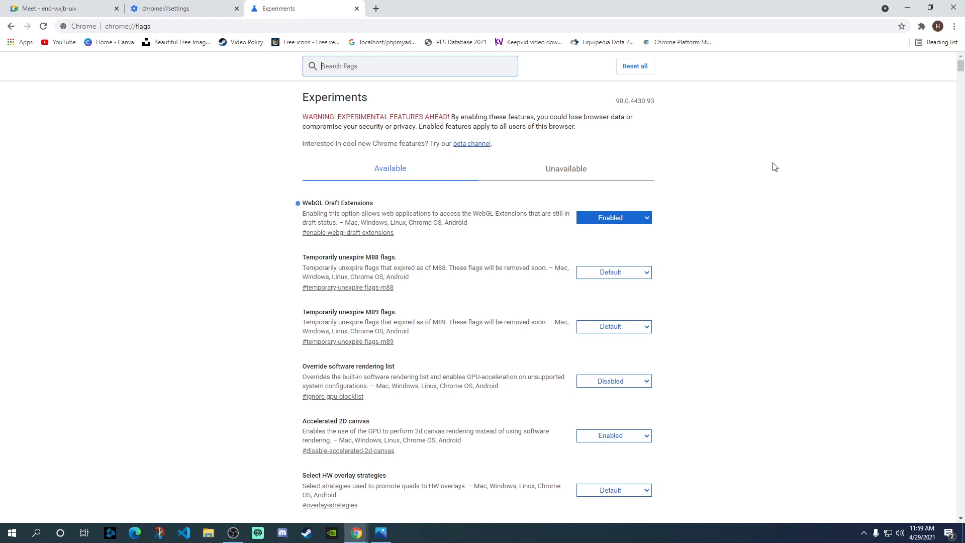